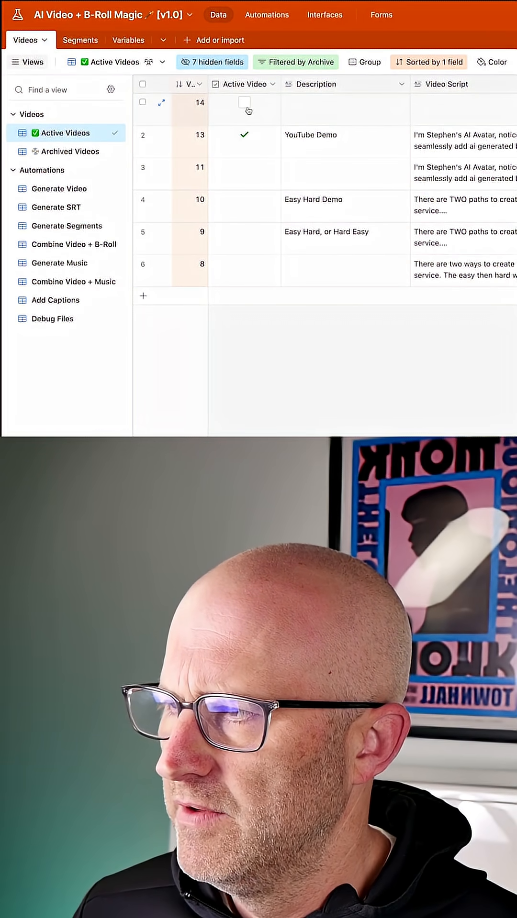
Step: Tick Active Video on record 14 (YouTube Demo #3) and glance at the Segments table
{"action": "left_click", "coordinate": [68, 40]}
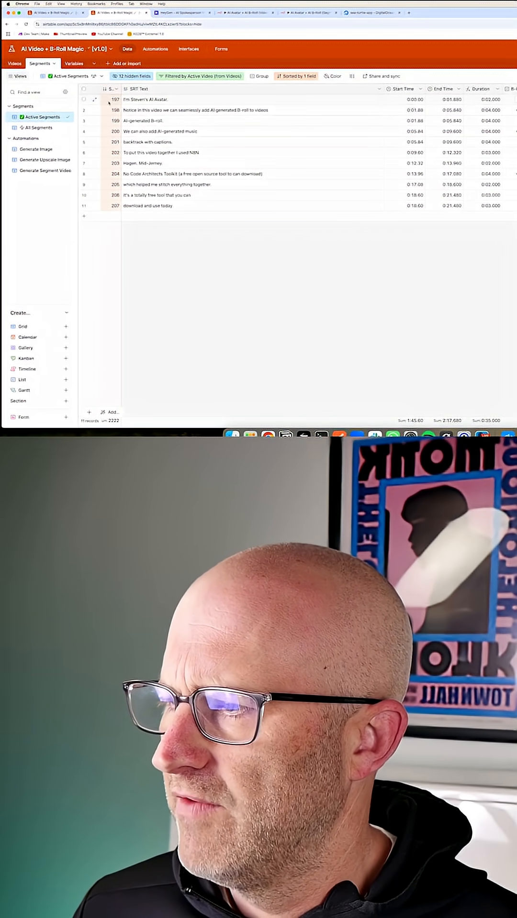
{"action": "left_click", "coordinate": [32, 127]}
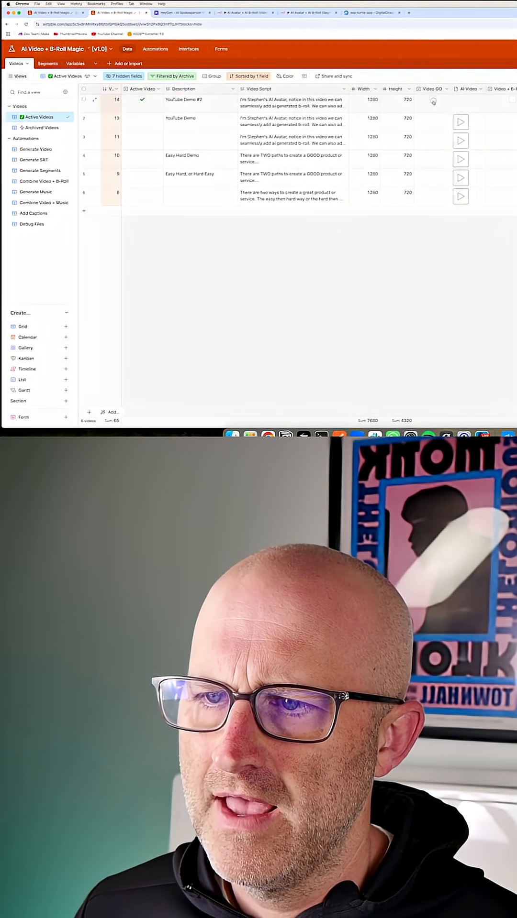
Step: Trigger Video GO on record 14 to produce its AI Video attachment
{"action": "left_click", "coordinate": [250, 8]}
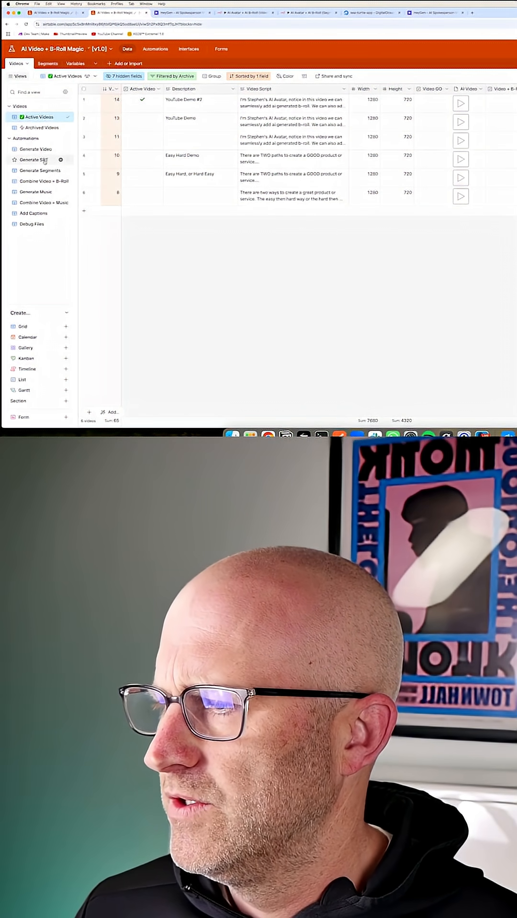
{"action": "left_click", "coordinate": [34, 159]}
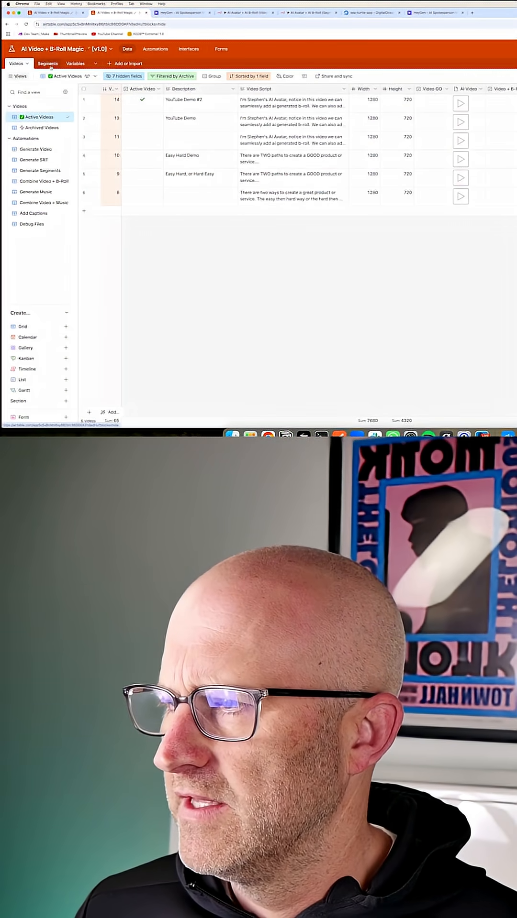
Step: Enable B-Roll on the fourth segment (0:05.840) and select image option 2
{"action": "left_click", "coordinate": [41, 63]}
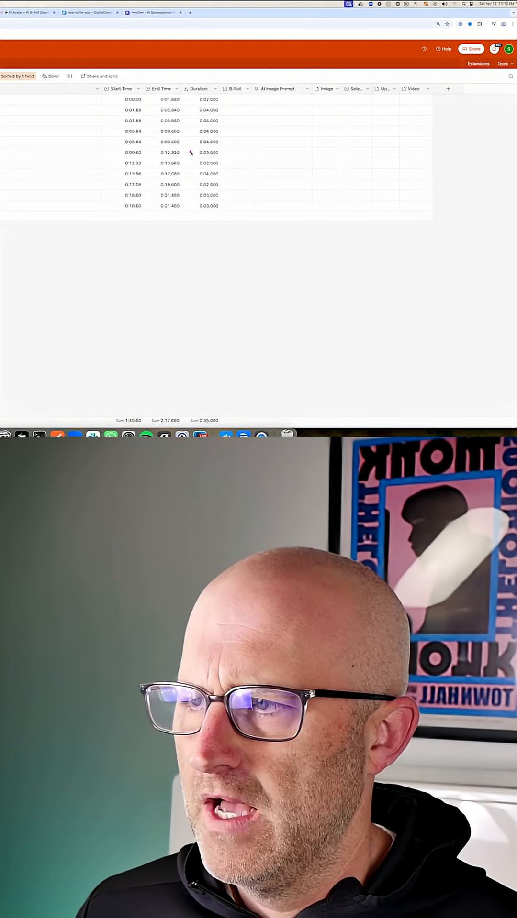
{"action": "left_click", "coordinate": [86, 13]}
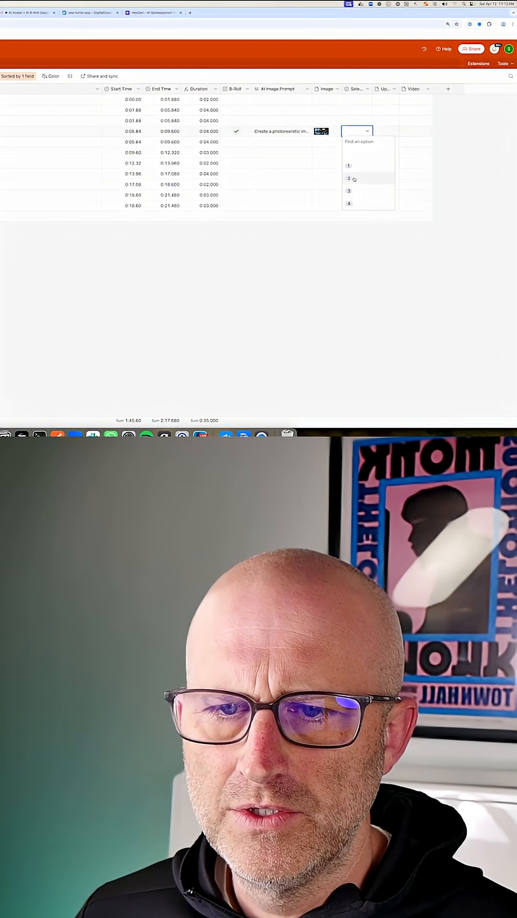
{"action": "left_click", "coordinate": [348, 178]}
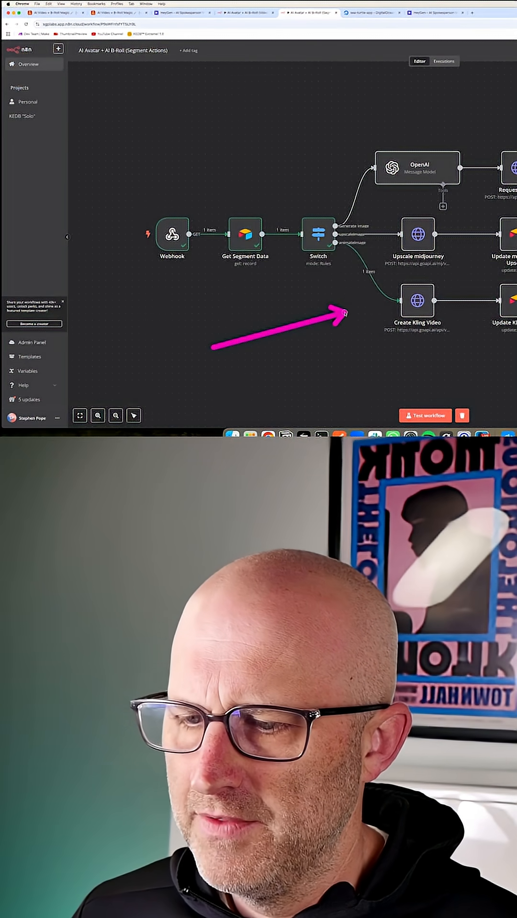
{"action": "left_click", "coordinate": [419, 302]}
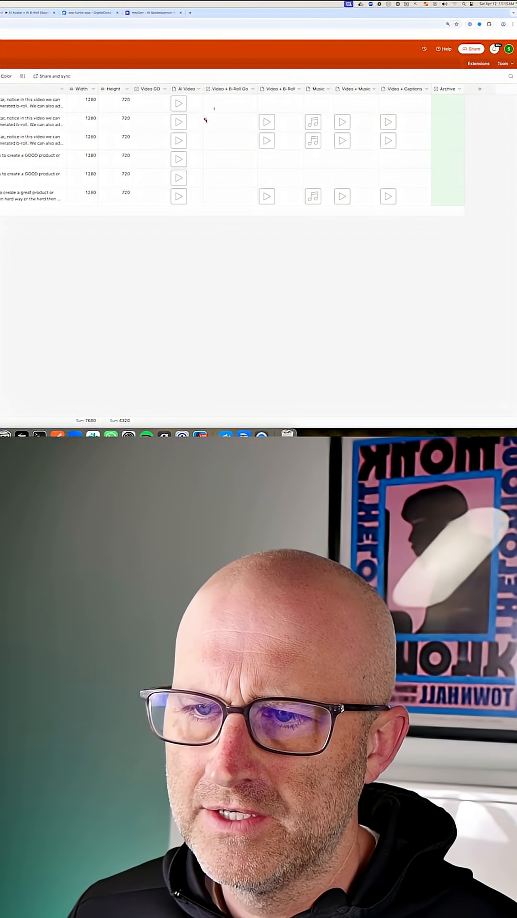
Step: Trigger Video + B-Roll GO on record 14 and wait for its combined attachment
{"action": "left_click", "coordinate": [230, 100]}
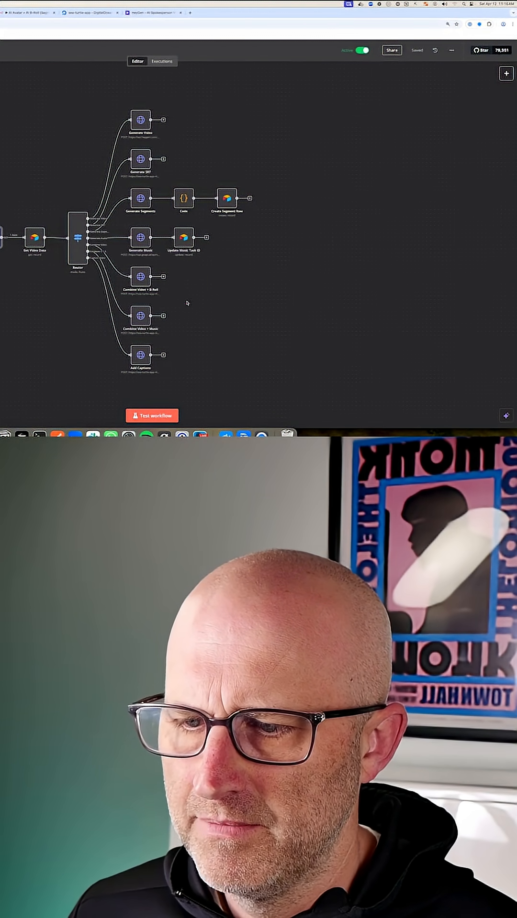
{"action": "left_click", "coordinate": [89, 16]}
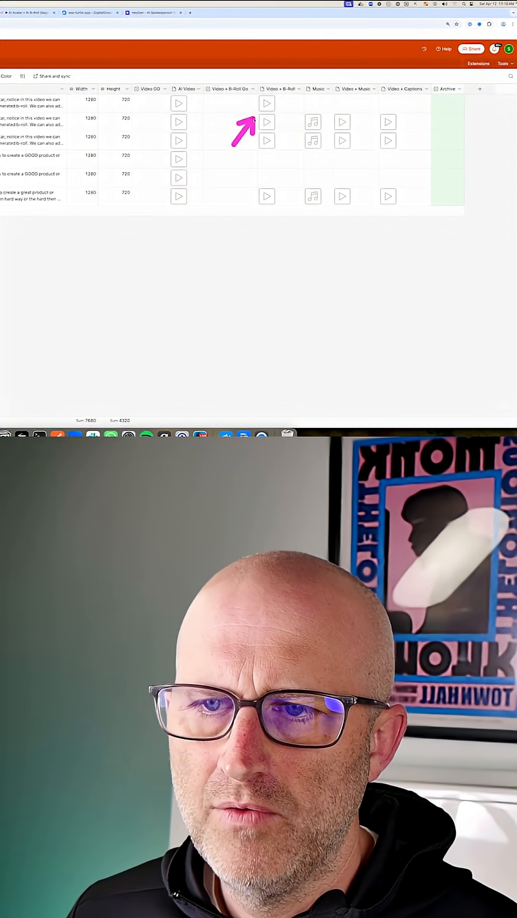